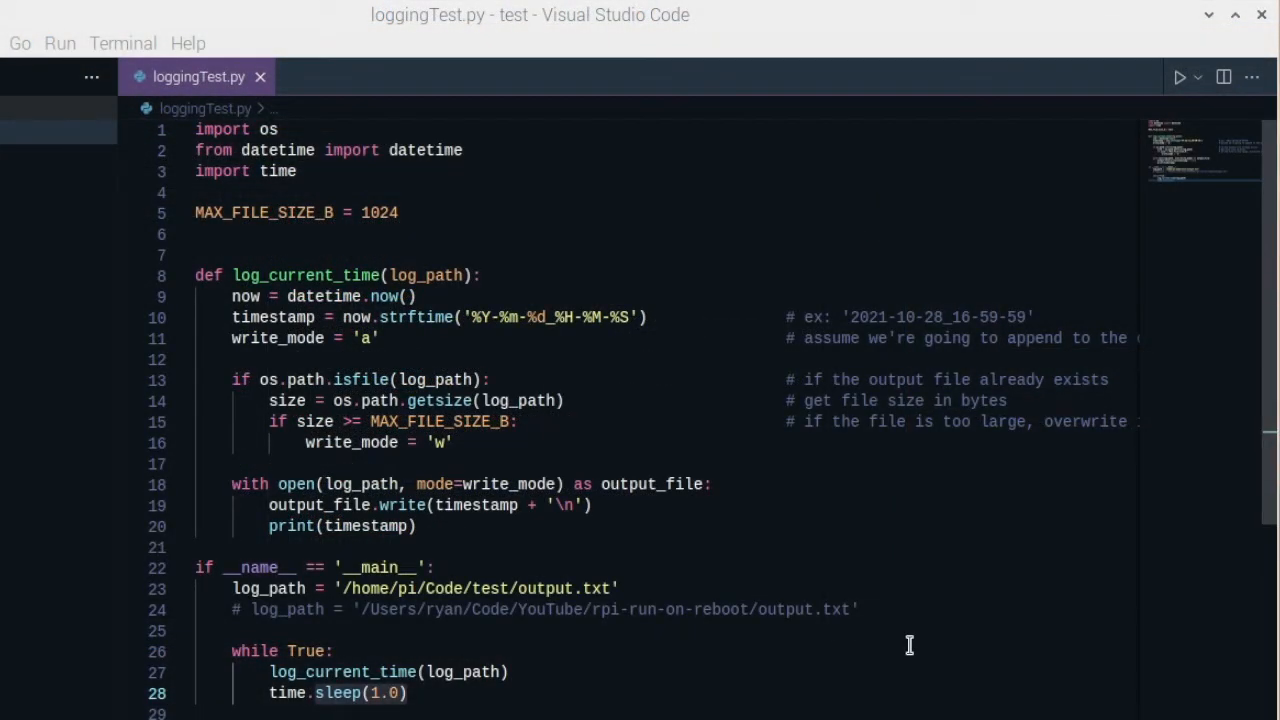
Step: Switch from the loggingTest.py editor to LXTerminal at the home prompt
click(1234, 14)
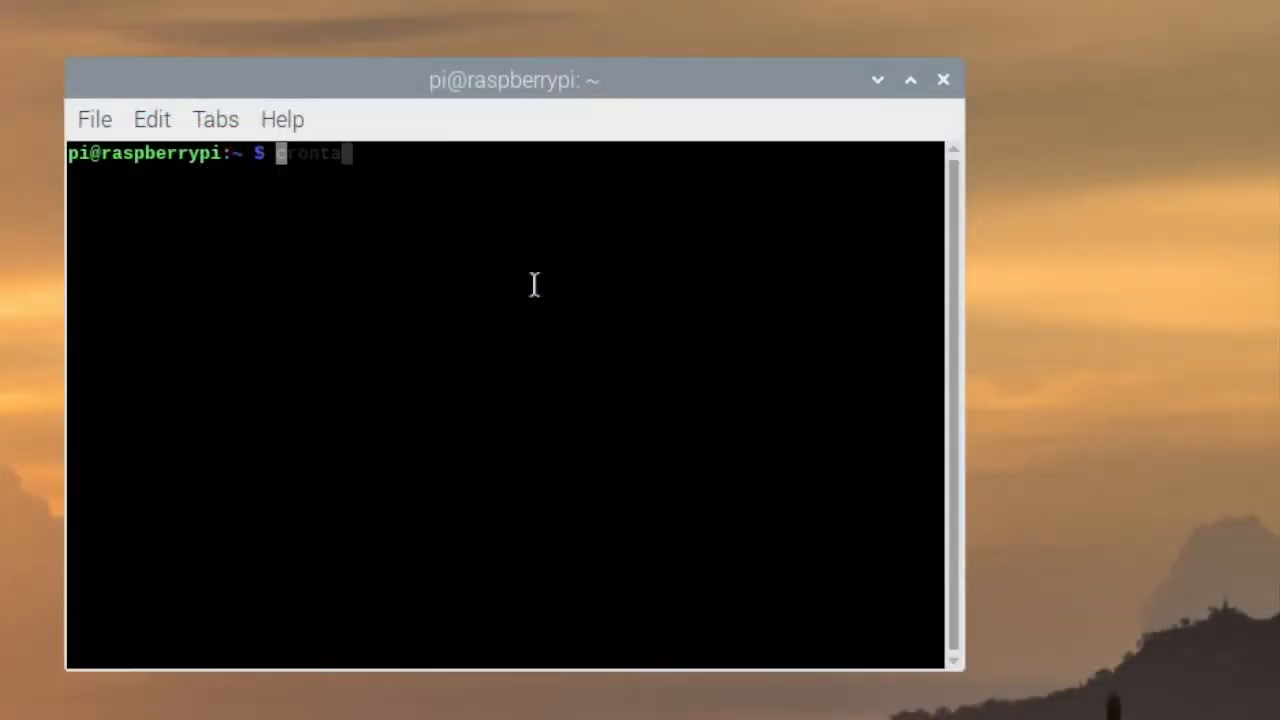
Step: Run crontab -e to open the user's crontab in nano
text(crontab -e)
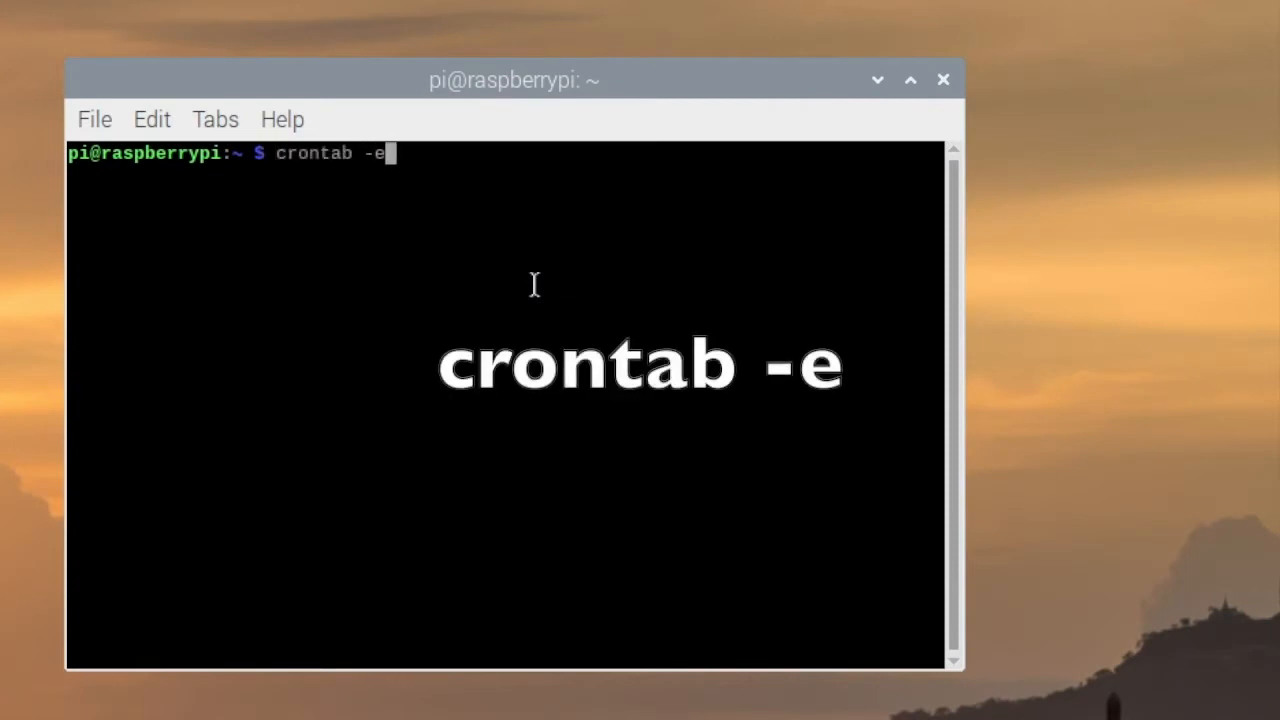
key(Return)
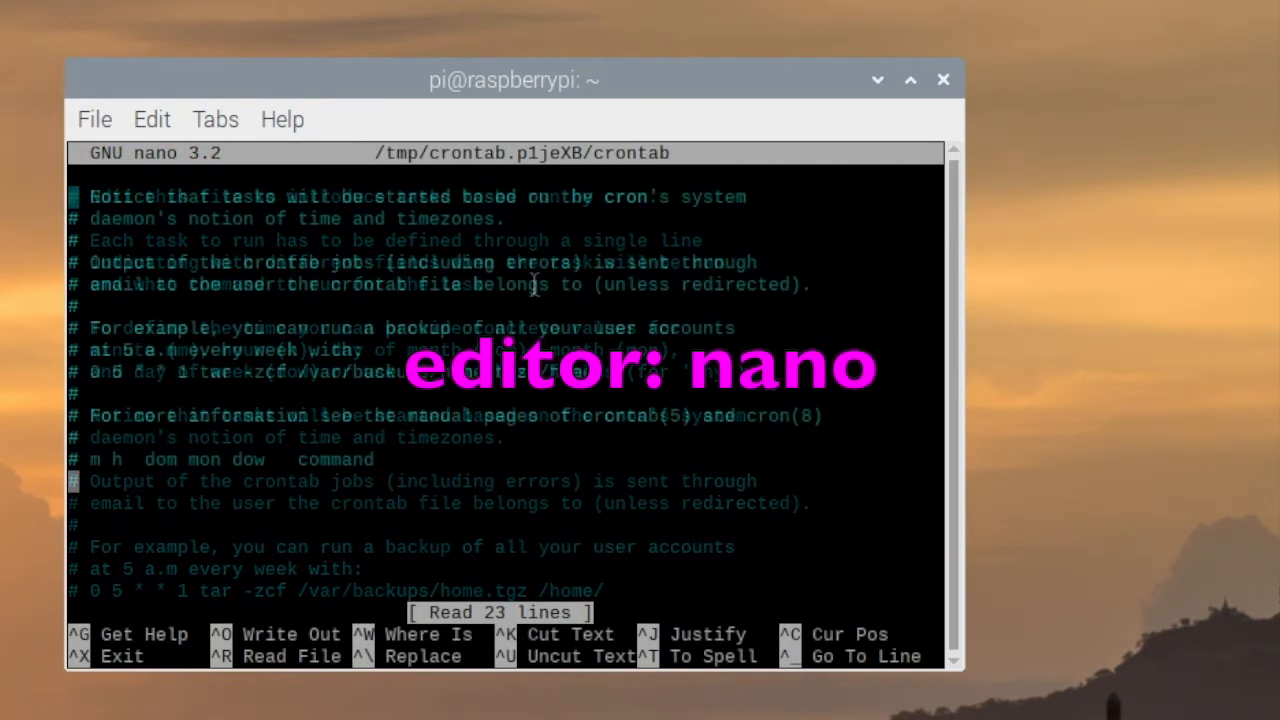
text(@reboot)
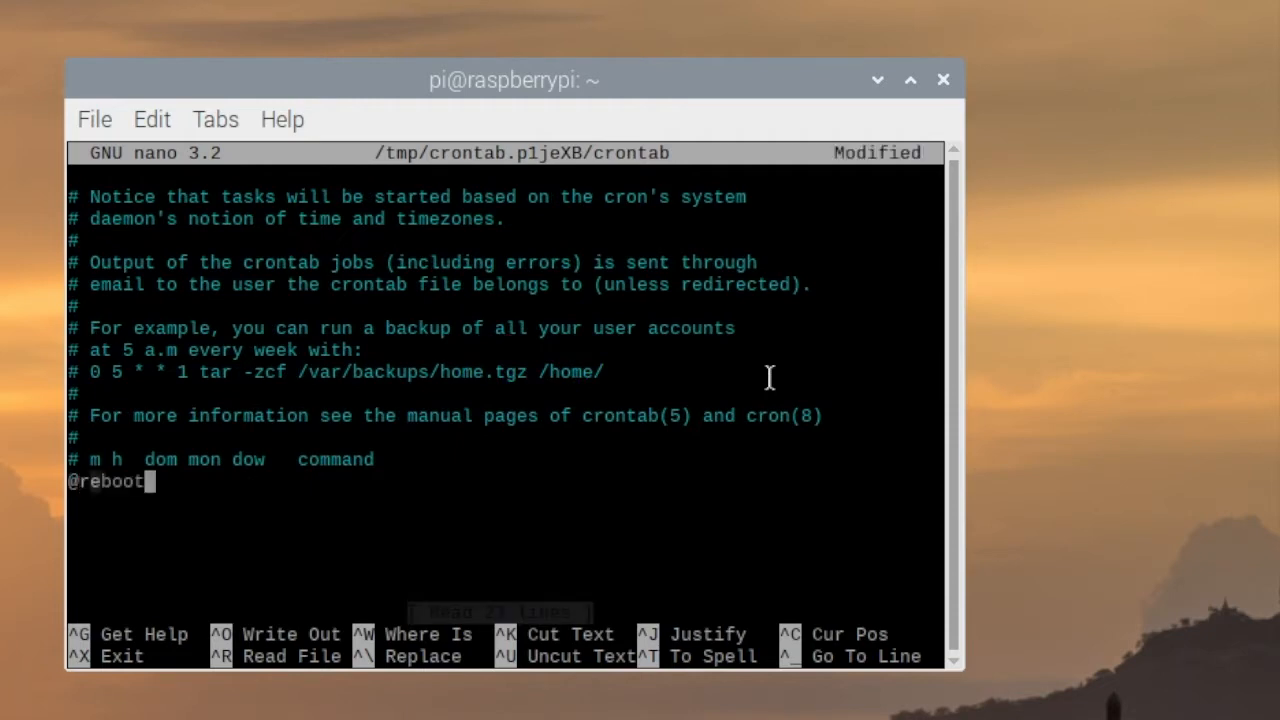
text(python3 /home/pi/Code/test/loggingTest.py)
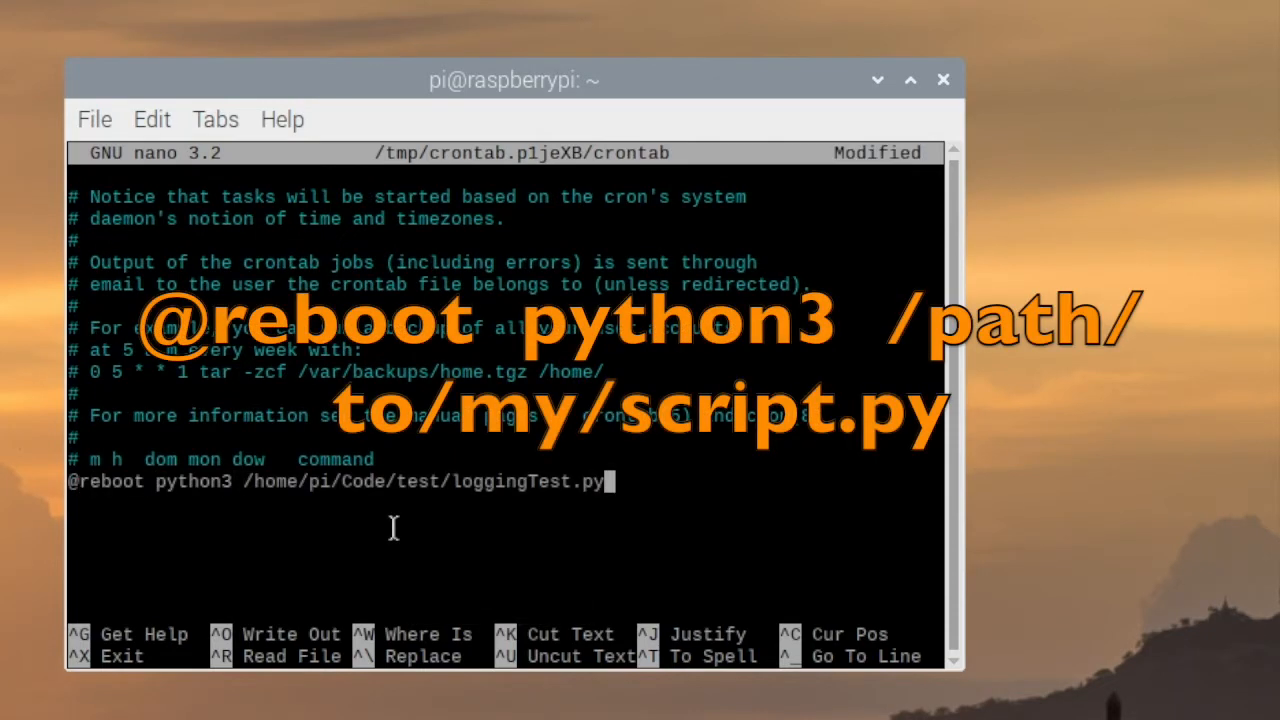
mouse_move(392, 528)
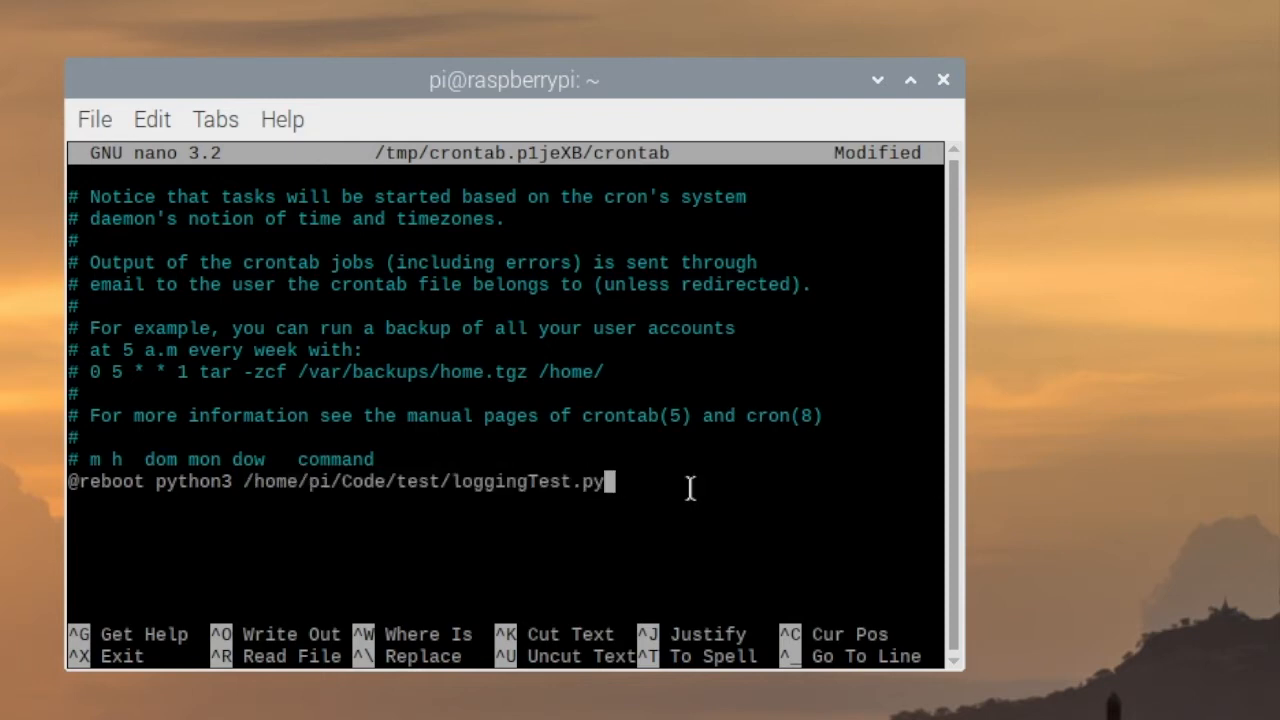
key(ctrl+x)
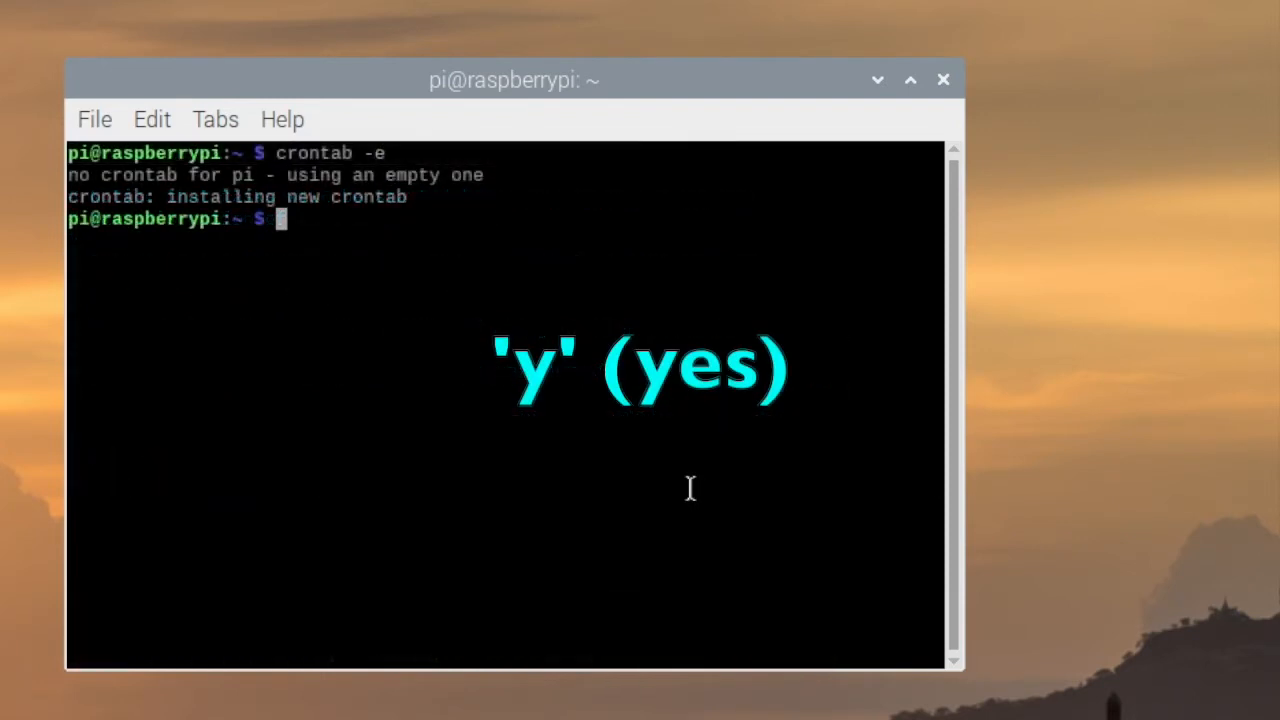
text(crontab -e)
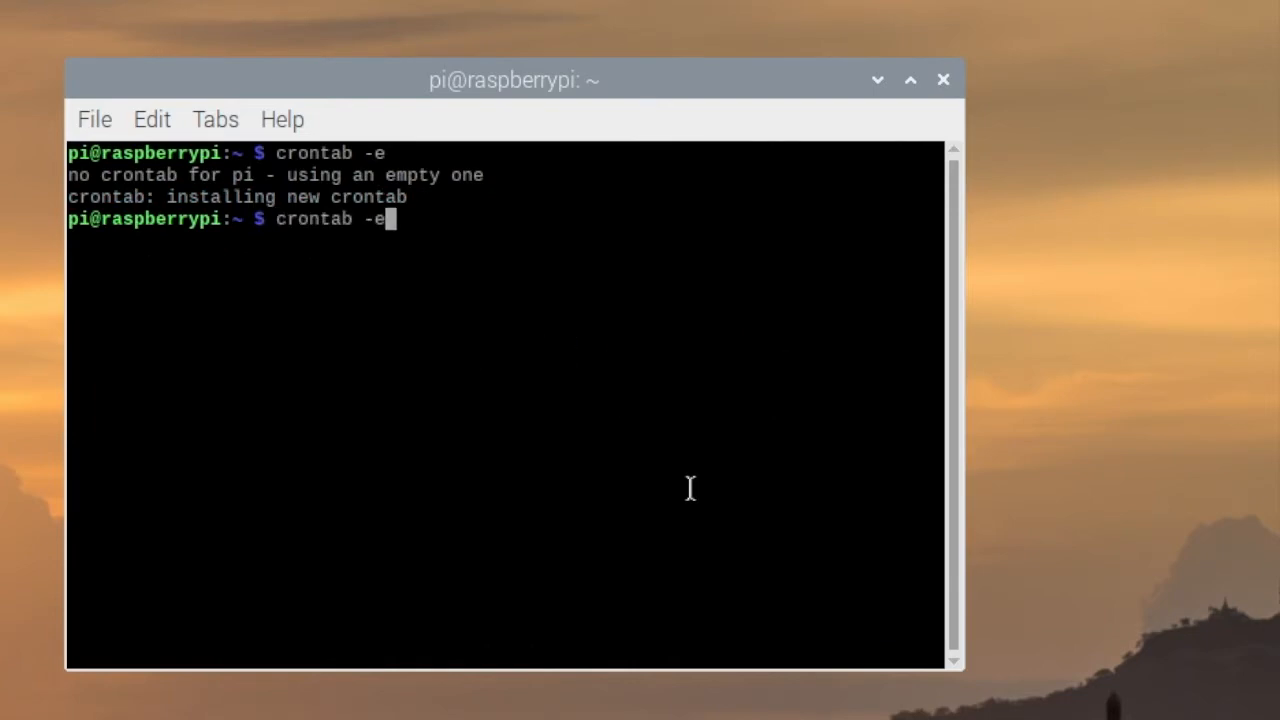
key(Return)
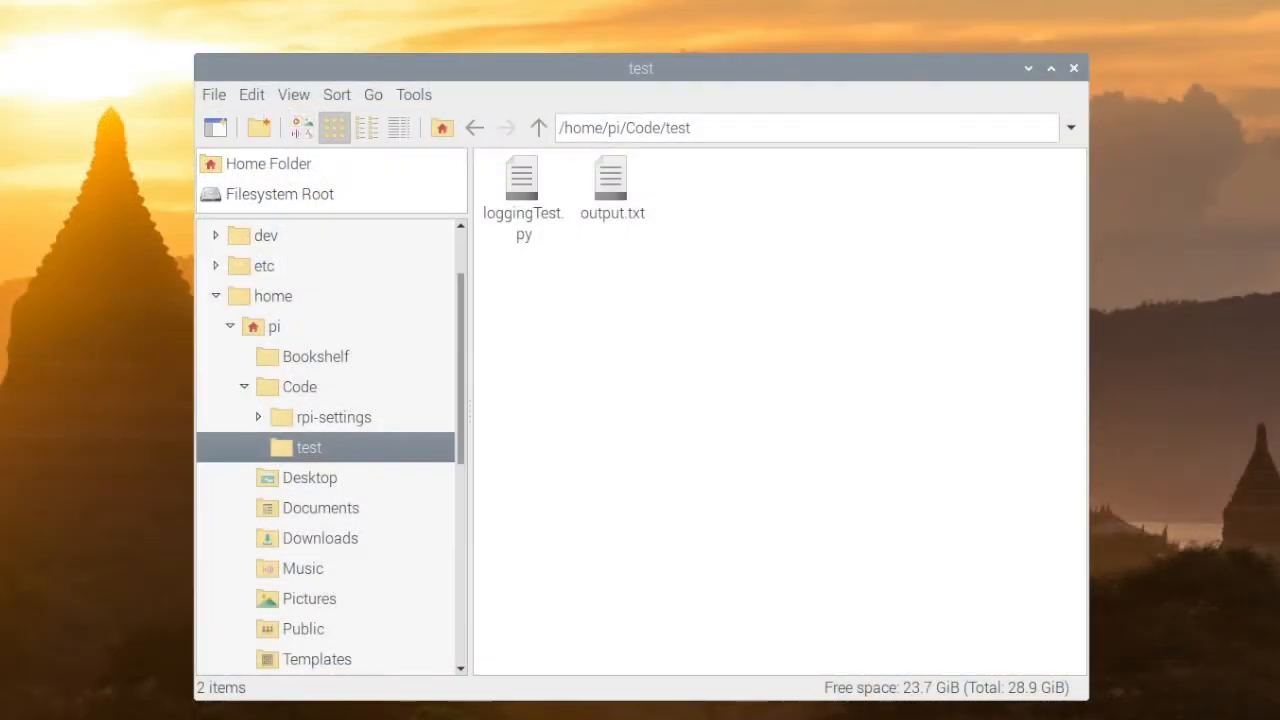
mouse_move(544, 8)
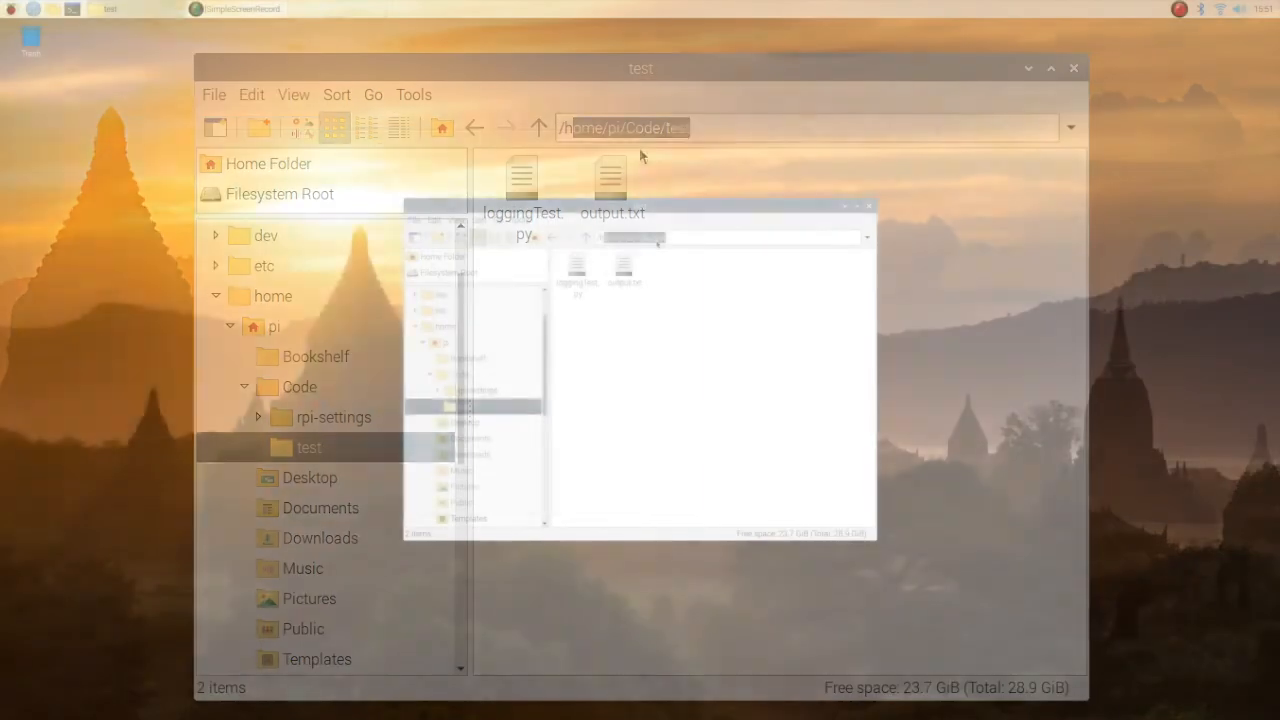
Step: Bring up the file manager showing /home/pi/Code/test with loggingTest.py and output.txt
click(338, 8)
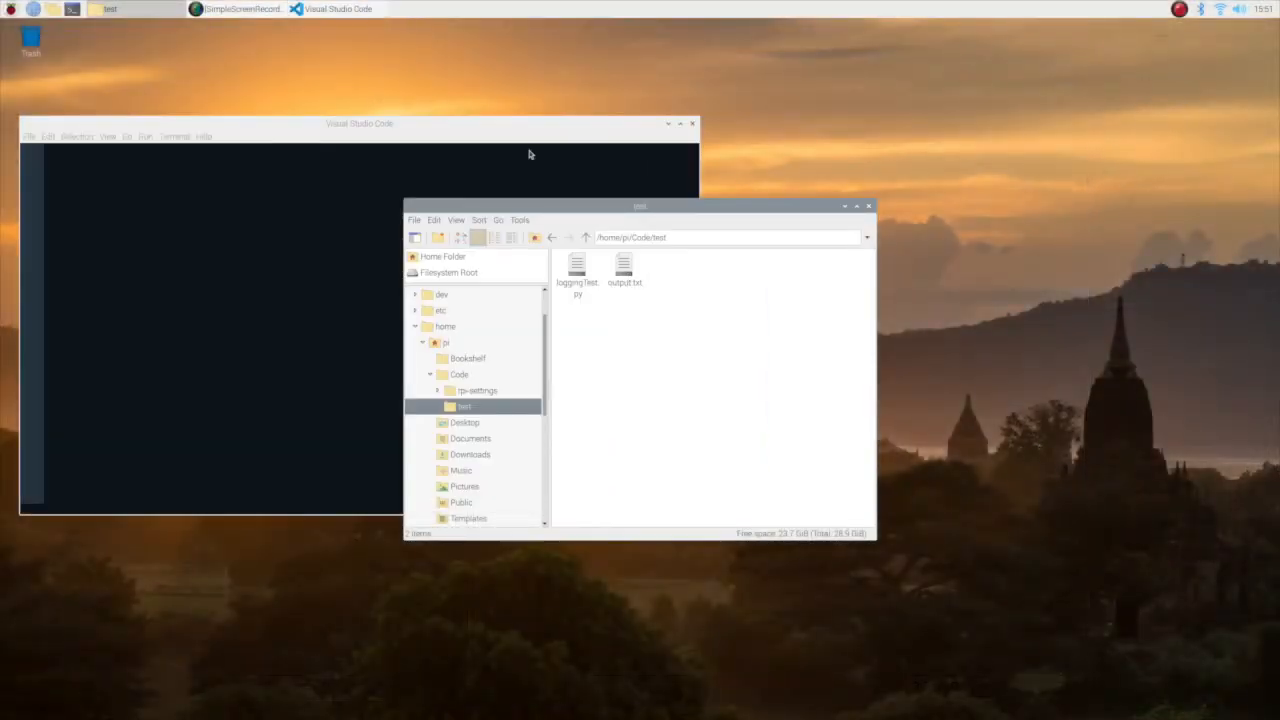